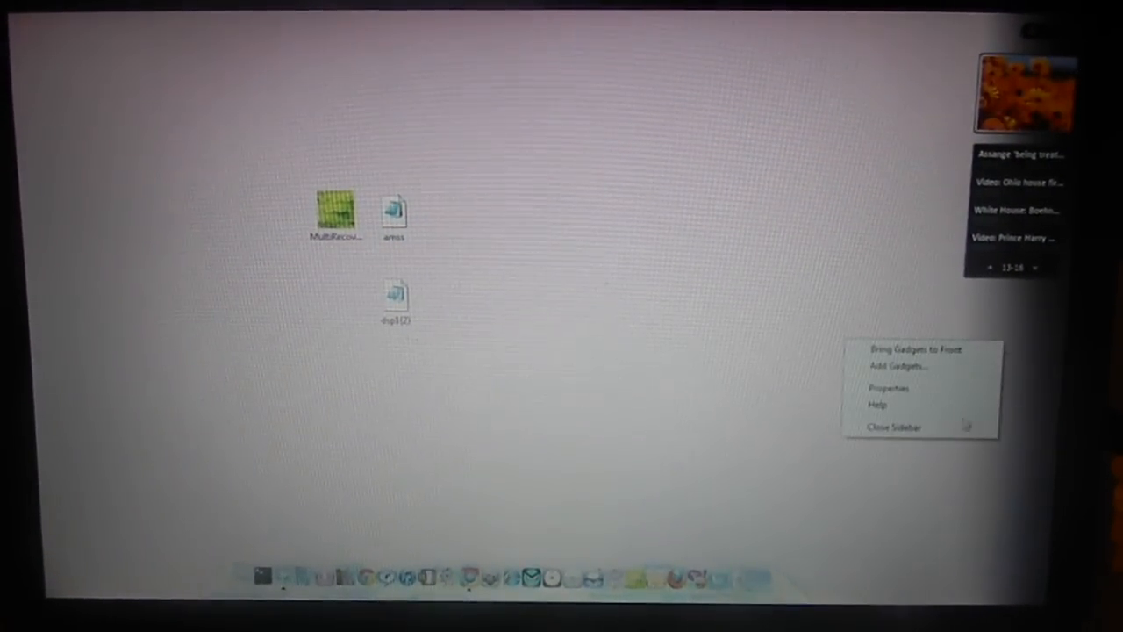
Close the Windows gadget sidebar from its right-click menu
{"action": "left_click", "coordinate": [893, 426]}
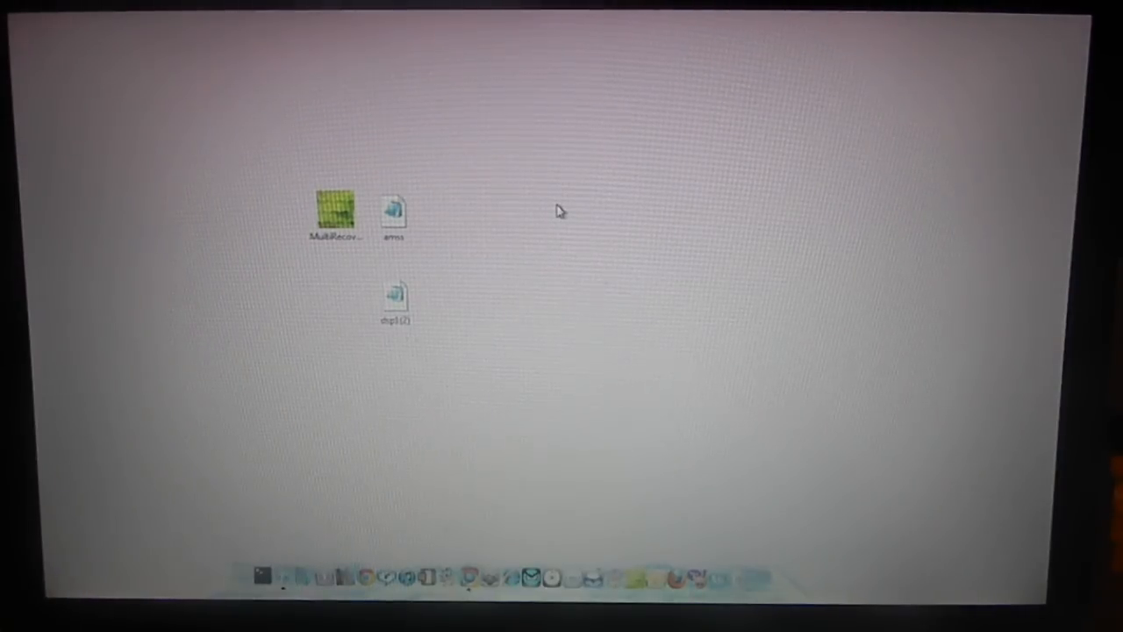
{"action": "mouse_move", "coordinate": [340, 256]}
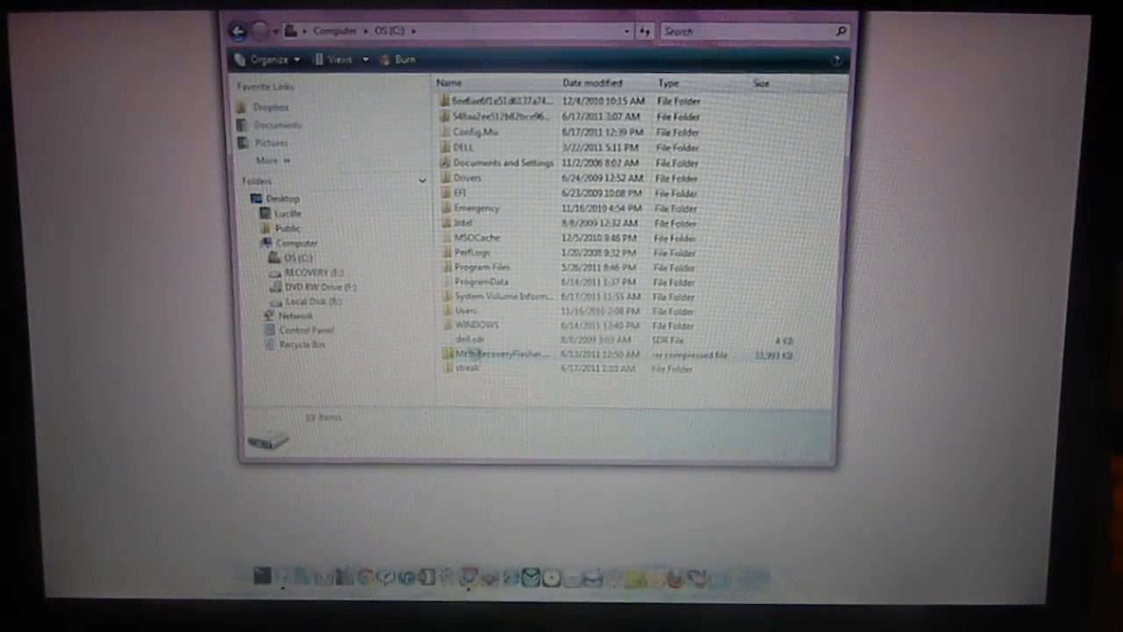
Bring up the context menu for the MultiRecoveryFlasher archive on the C: drive
{"action": "right_click", "coordinate": [498, 354]}
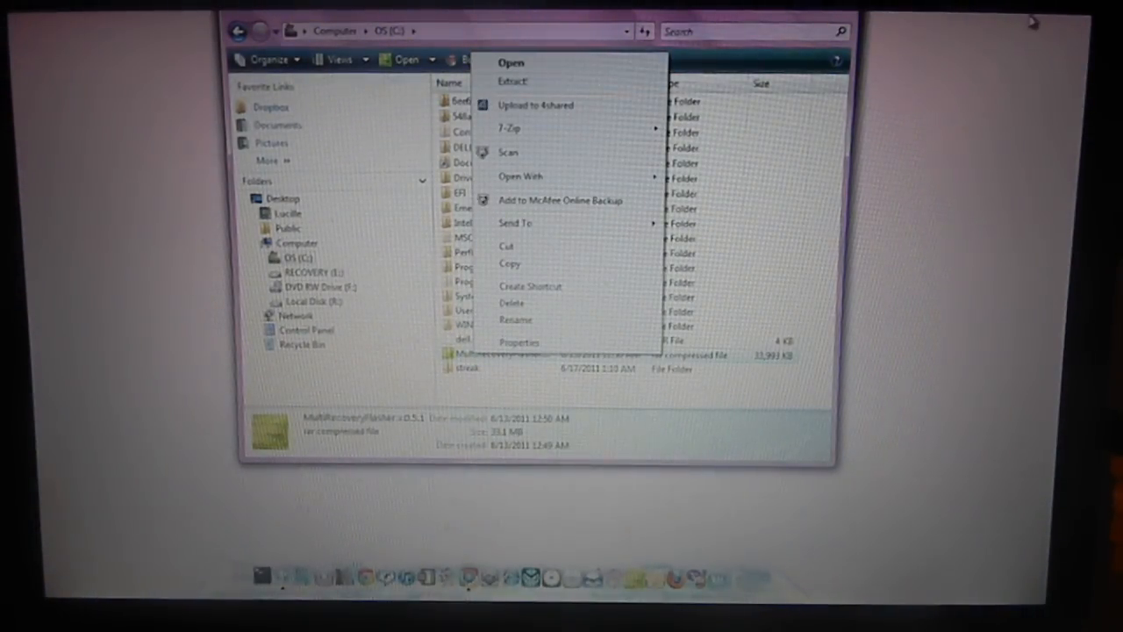
{"action": "mouse_move", "coordinate": [508, 128]}
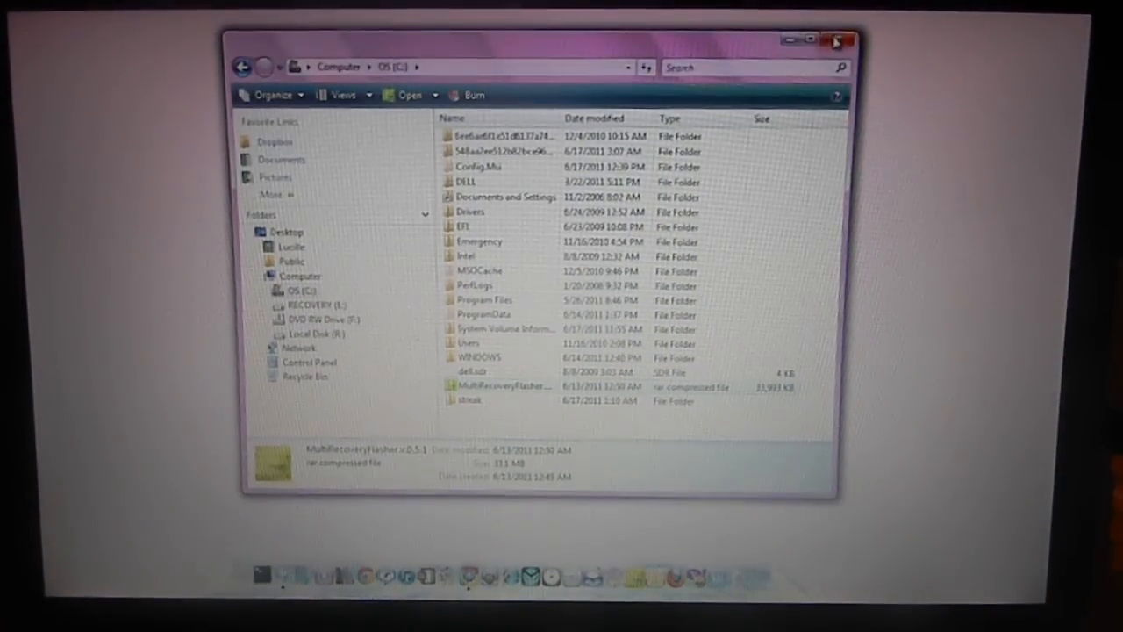
{"action": "mouse_move", "coordinate": [838, 42]}
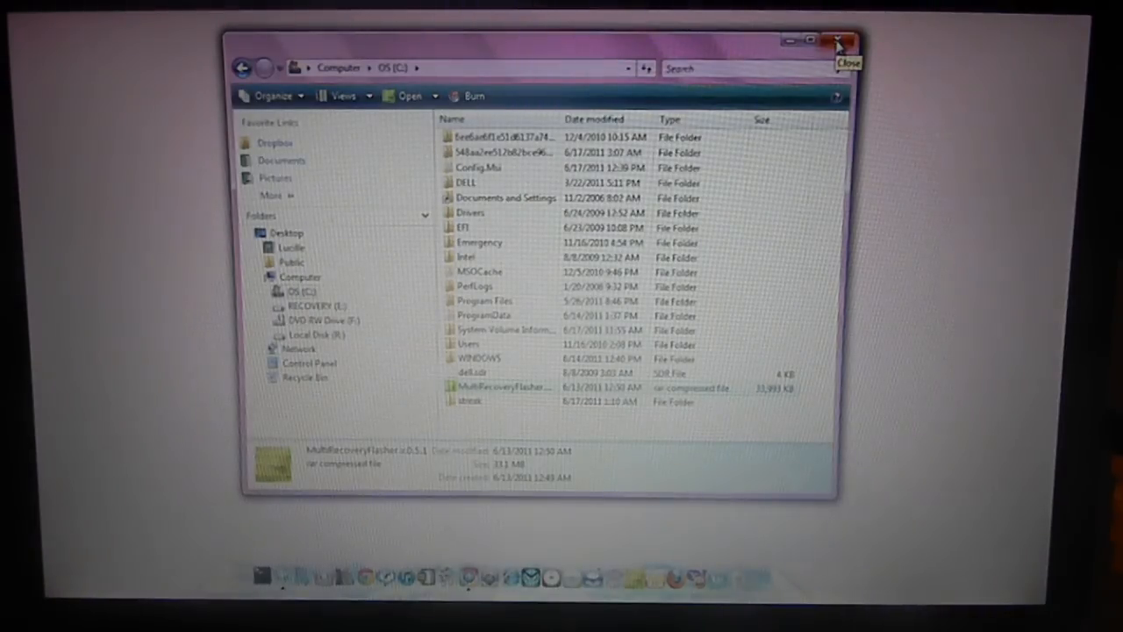
{"action": "mouse_move", "coordinate": [562, 58]}
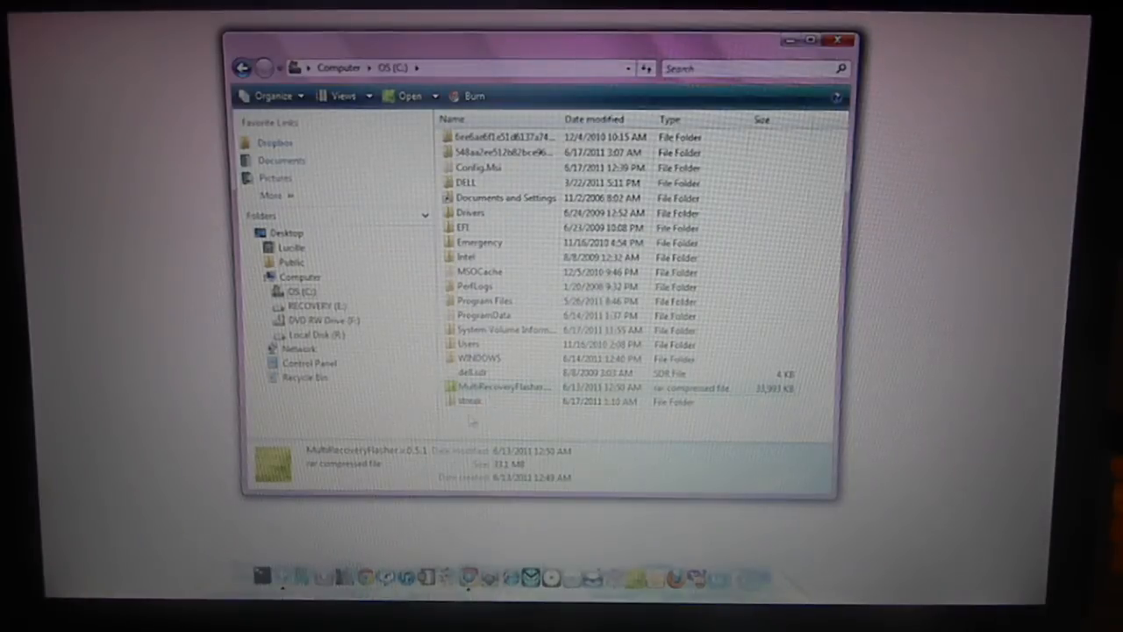
{"action": "mouse_move", "coordinate": [470, 401]}
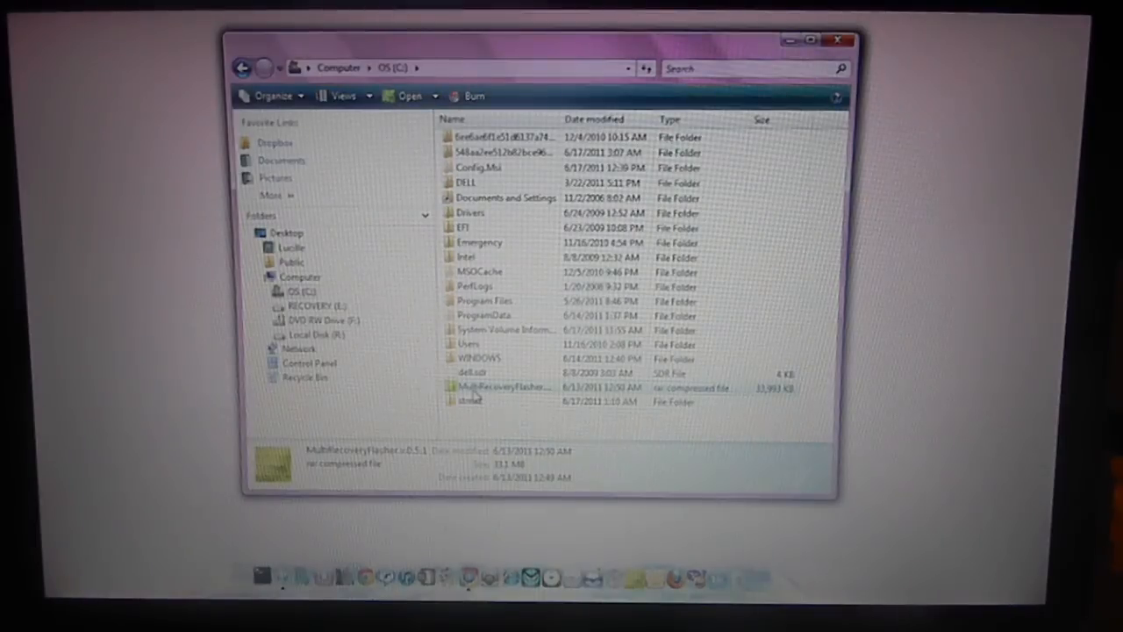
{"action": "mouse_move", "coordinate": [469, 401]}
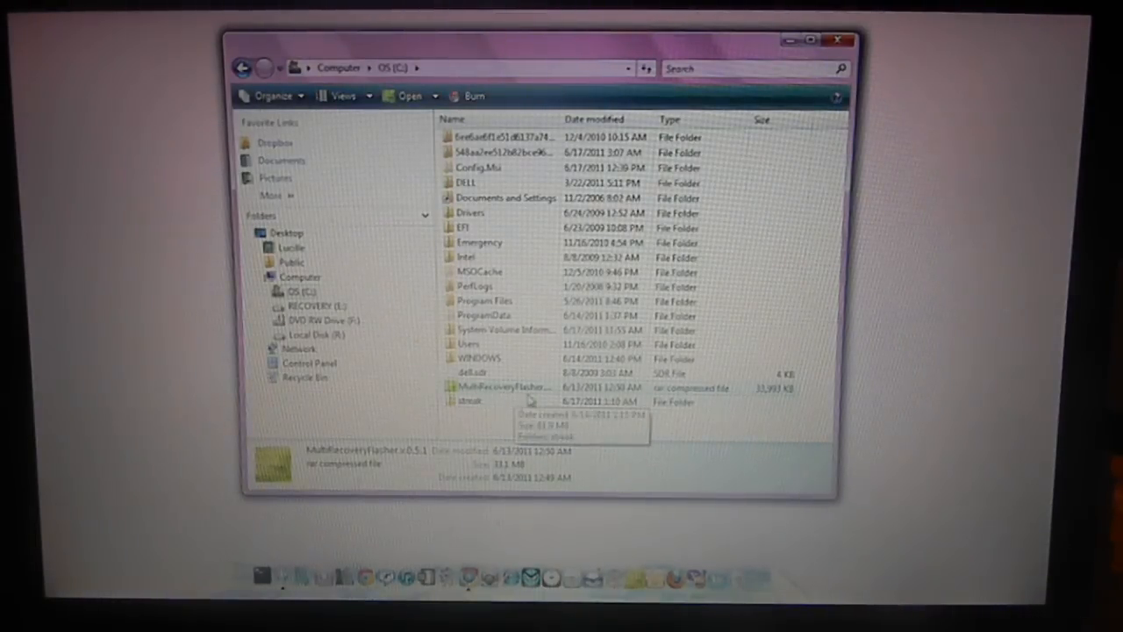
{"action": "mouse_move", "coordinate": [491, 410]}
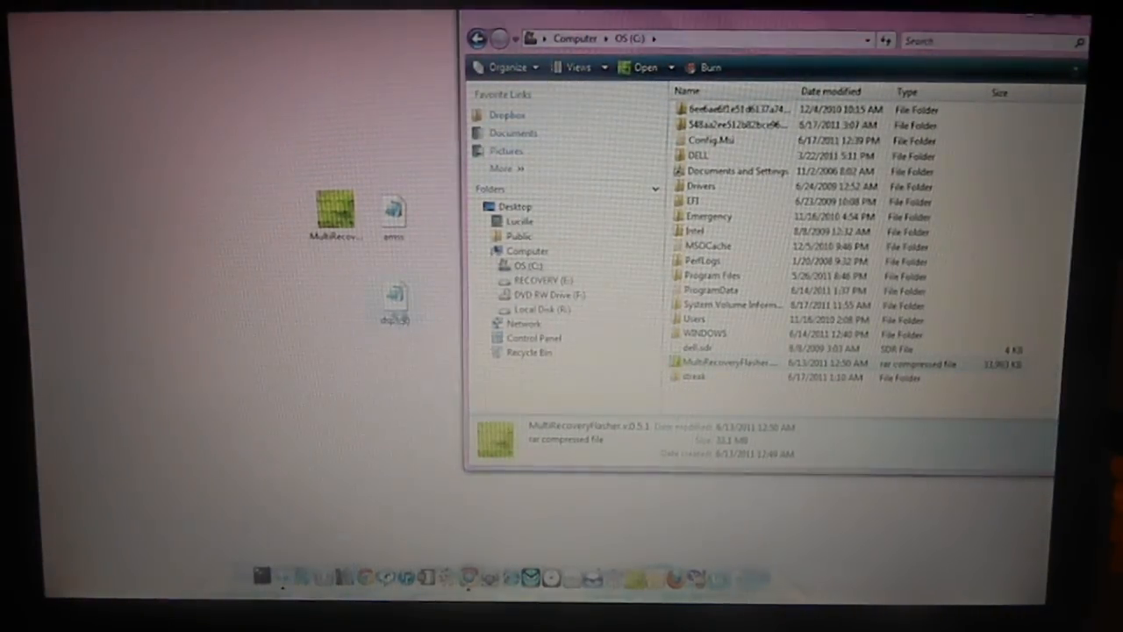
Drag the amss and dsp1 flash files from the desktop into C:\streak
{"action": "right_click", "coordinate": [395, 294]}
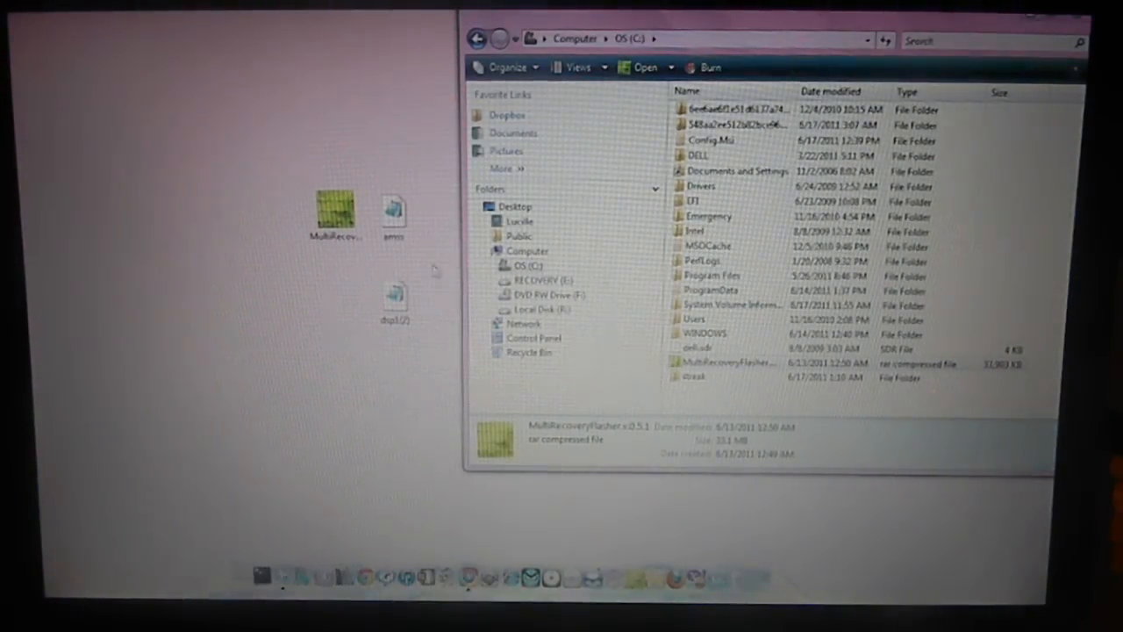
{"action": "mouse_move", "coordinate": [393, 211]}
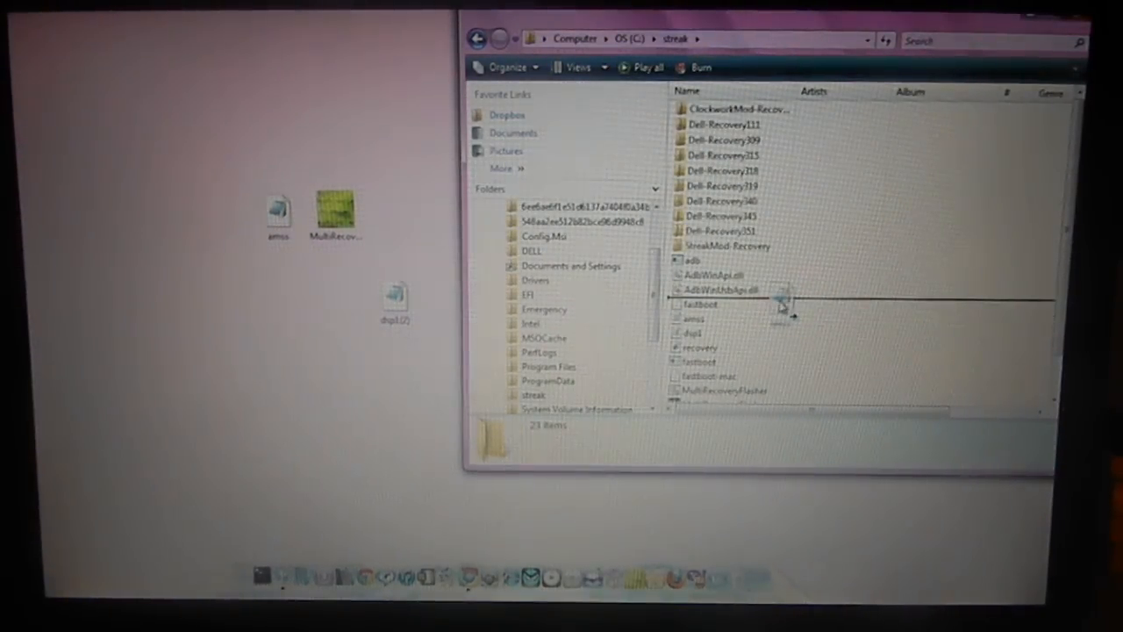
{"action": "left_click_drag", "start_coordinate": [276, 210], "coordinate": [158, 122]}
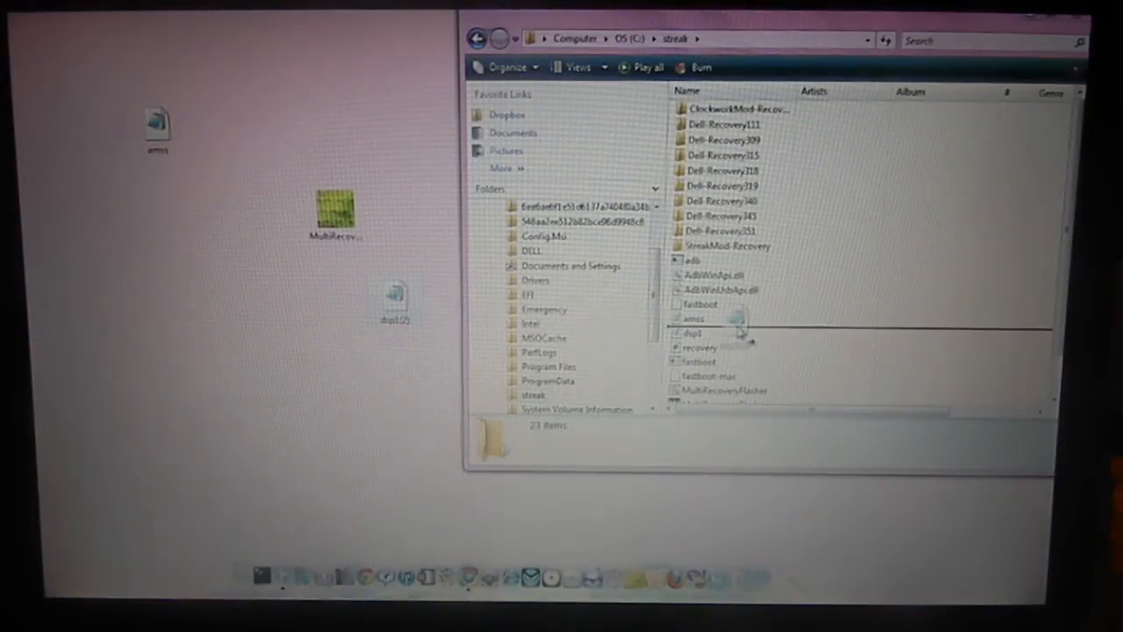
{"action": "left_click_drag", "start_coordinate": [395, 298], "coordinate": [220, 215]}
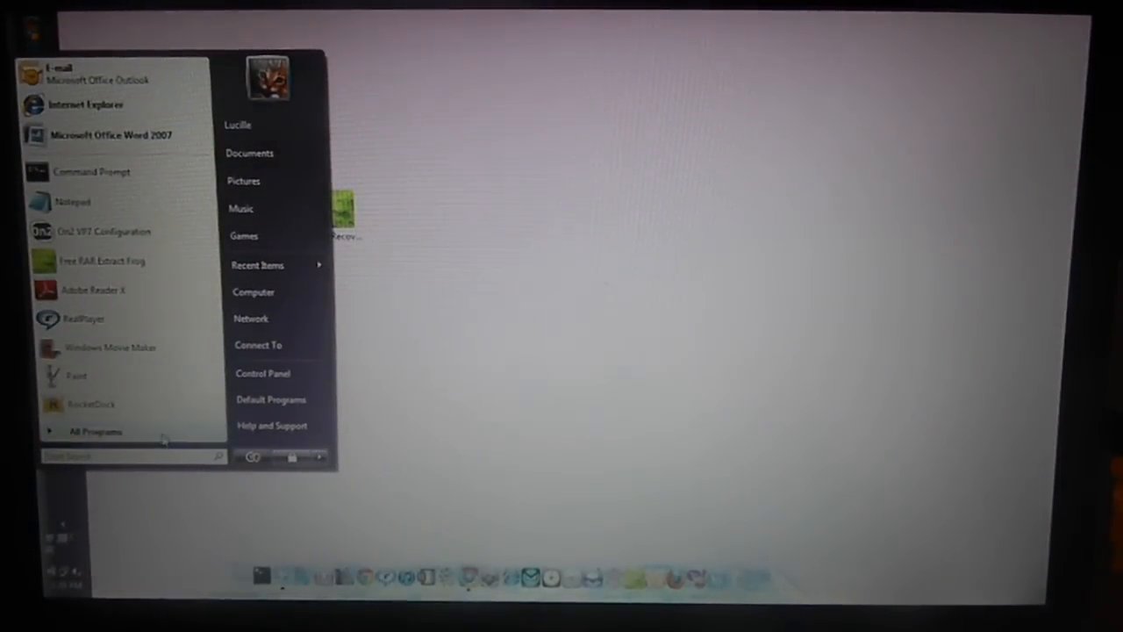
Launch Command Prompt from All Programs in the Start Menu
{"action": "left_click", "coordinate": [94, 431]}
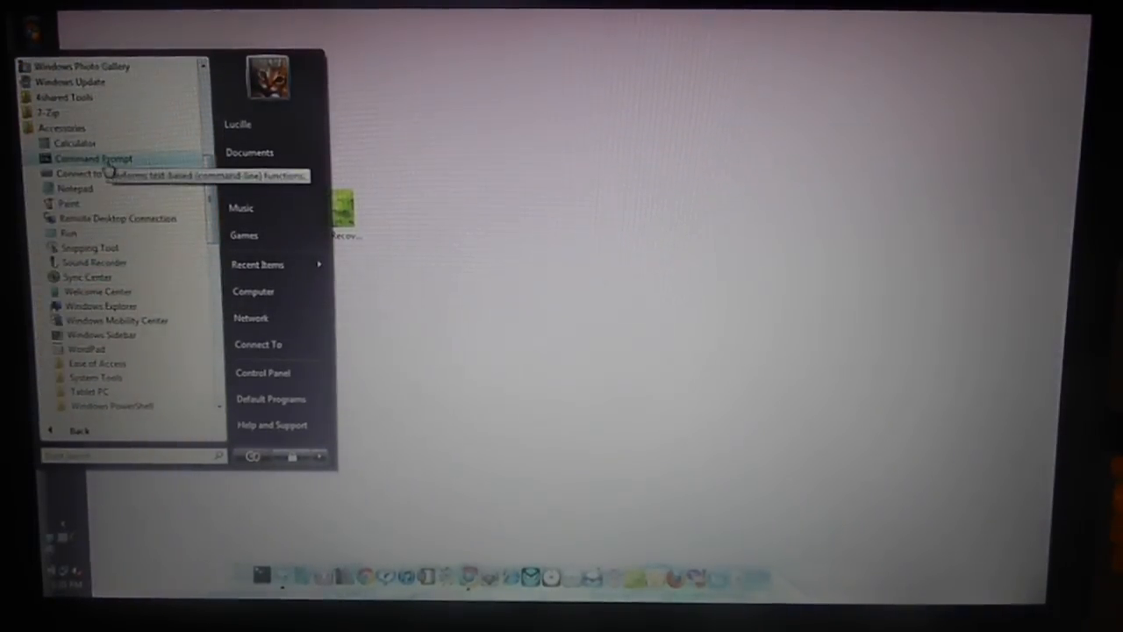
{"action": "left_click", "coordinate": [93, 158]}
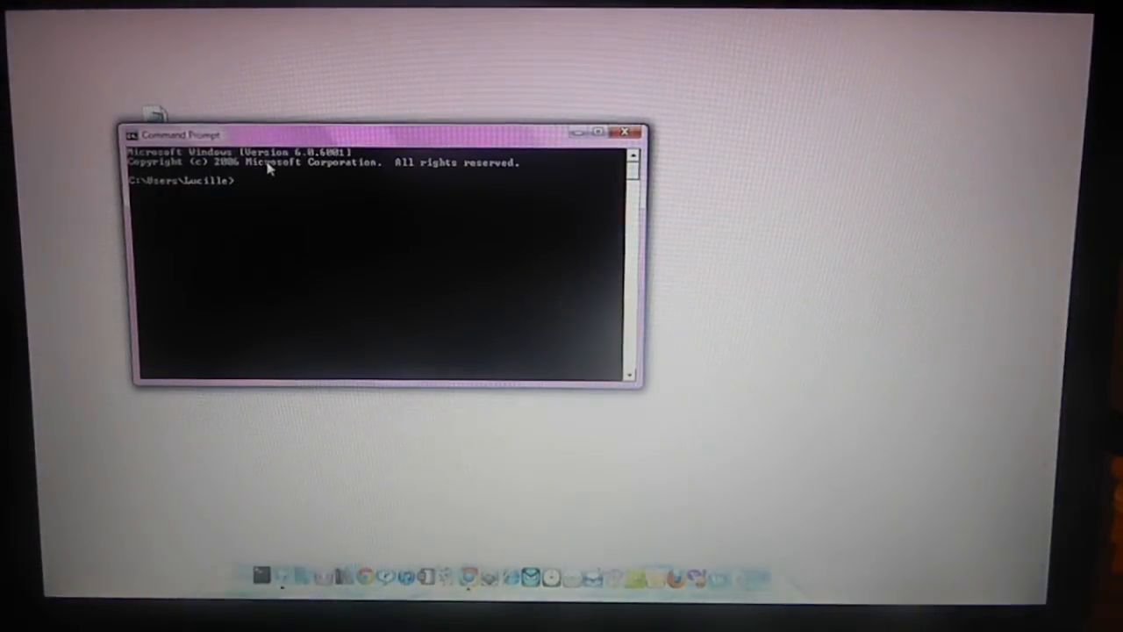
Change to c:\streak and run fastboot to display its usage help
{"action": "type", "text": "c"}
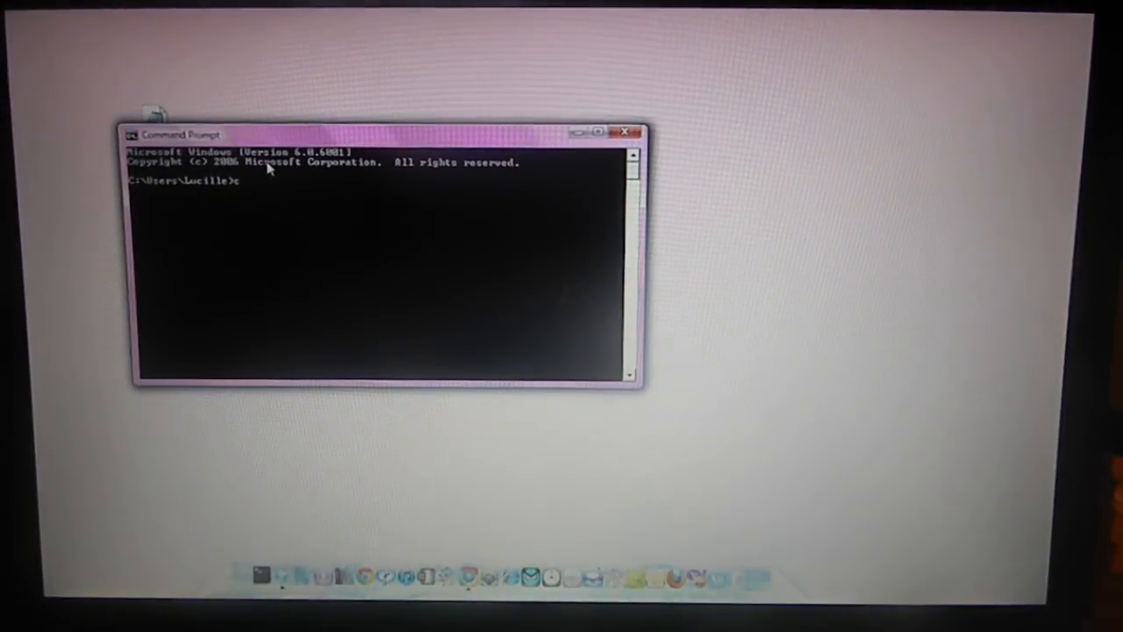
{"action": "type", "text": "d c"}
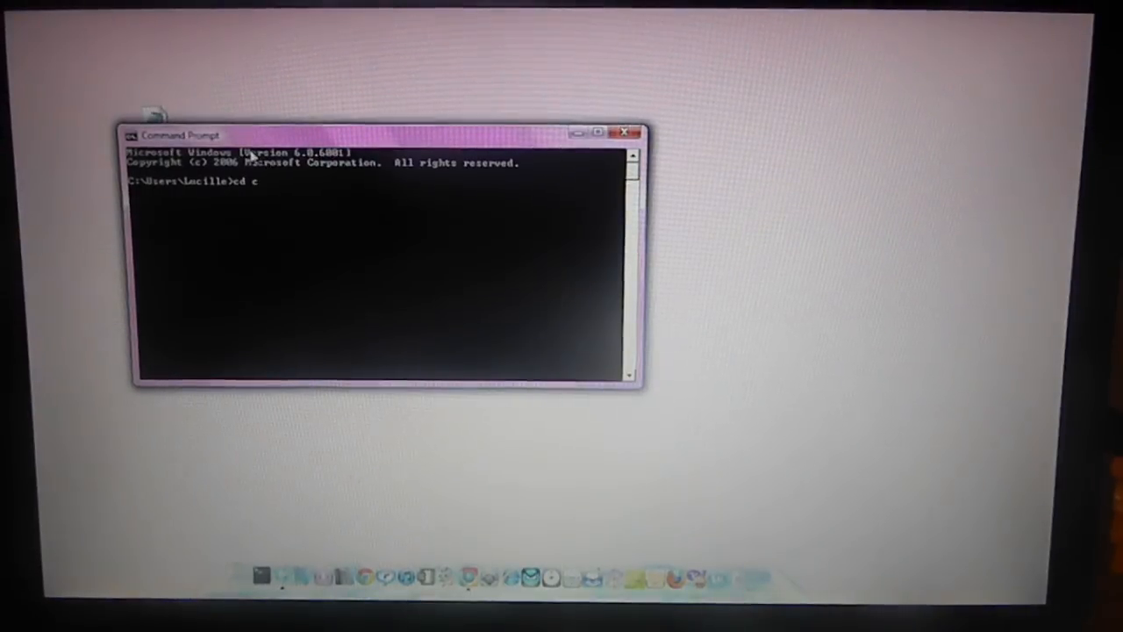
{"action": "type", "text": ":\\"}
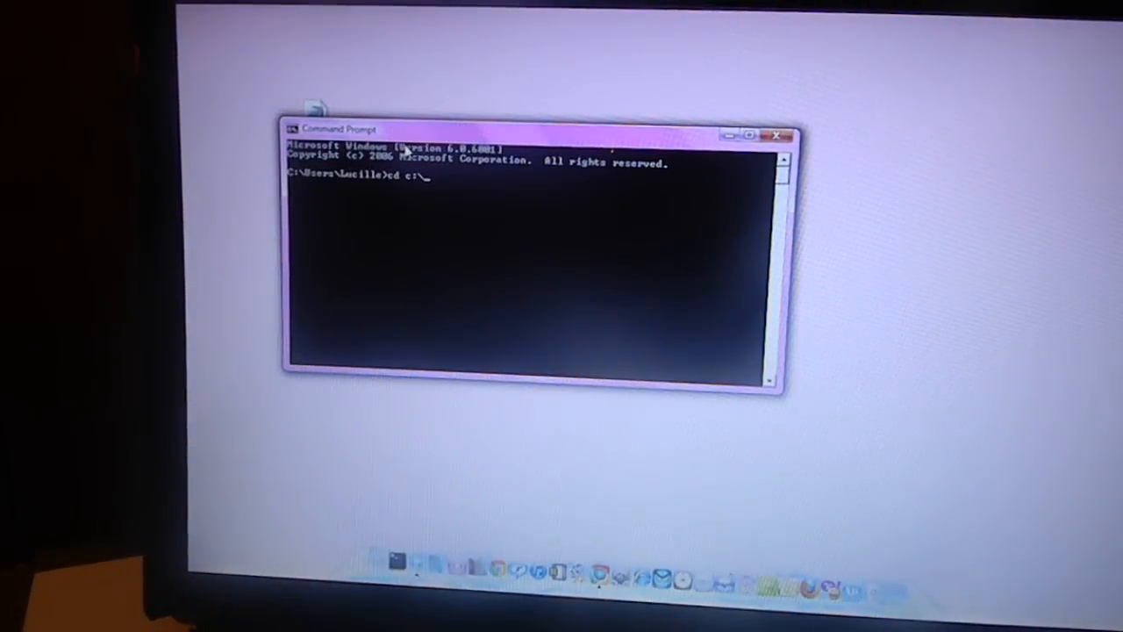
{"action": "type", "text": "streak"}
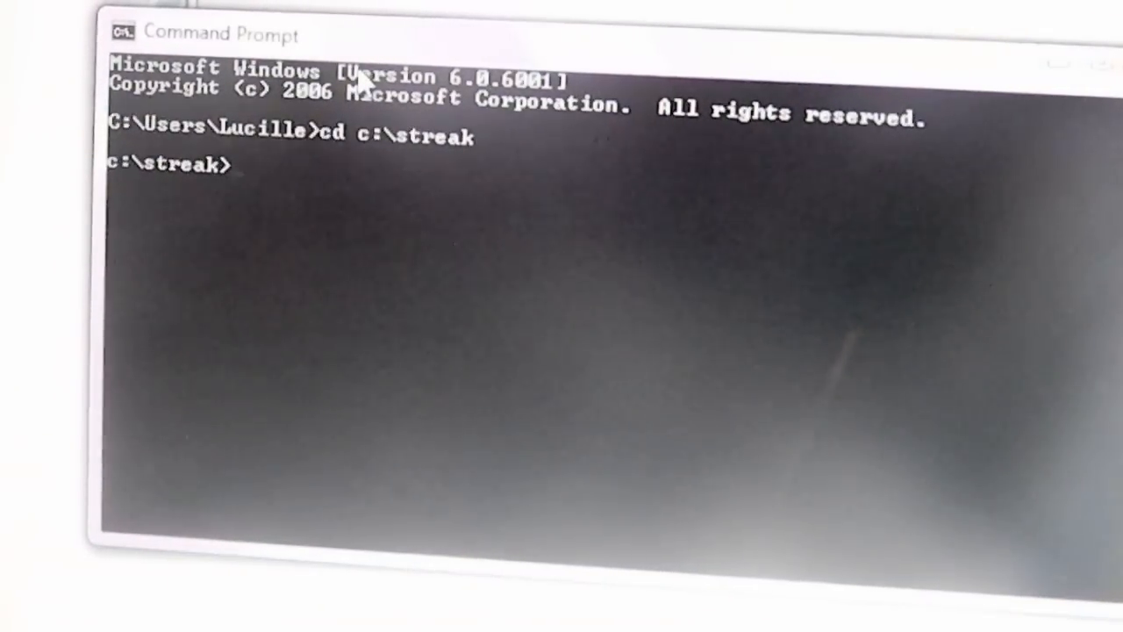
{"action": "type", "text": "fas"}
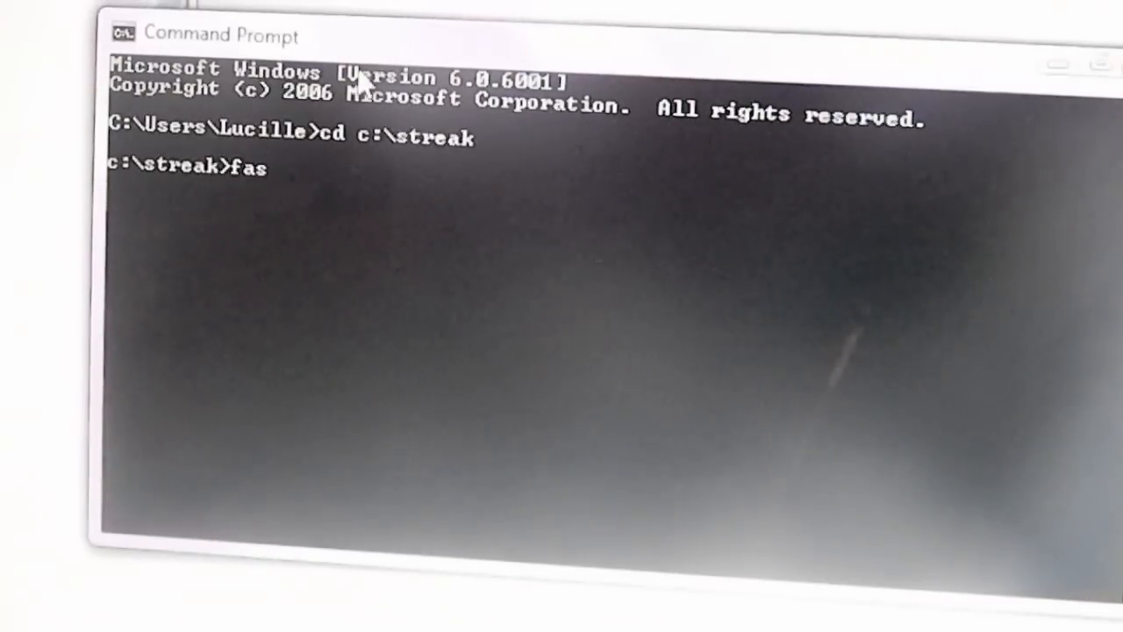
{"action": "type", "text": "tboot"}
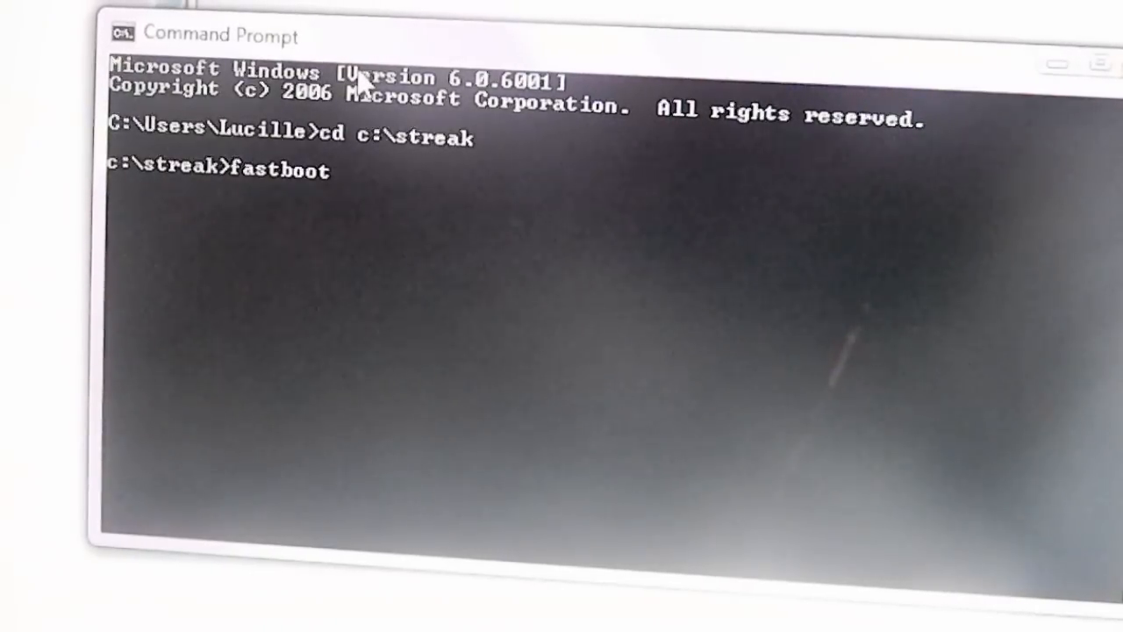
{"action": "key", "text": "Return"}
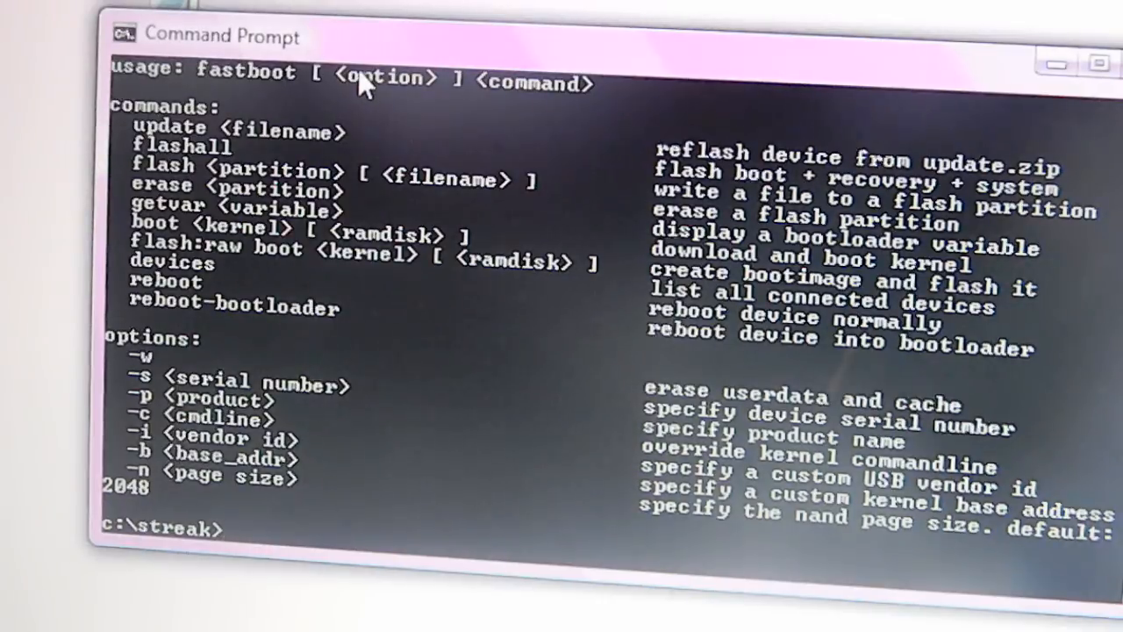
Type 'fastboot -i 0x413c flash dsp1 dsp1.mbn' at the prompt
{"action": "type", "text": "f"}
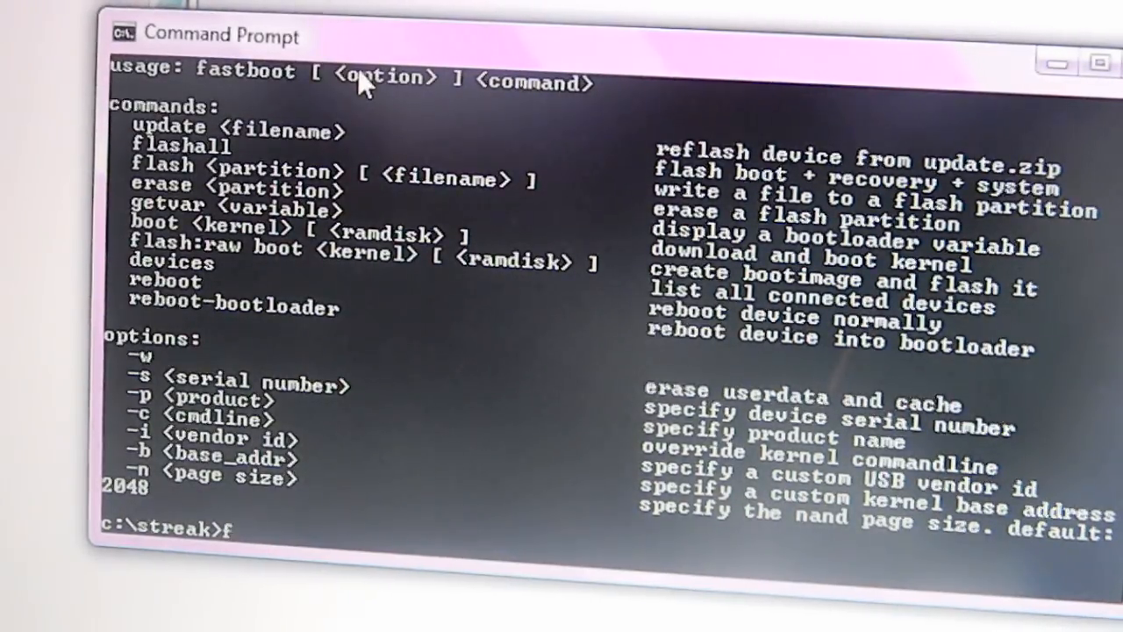
{"action": "type", "text": "ast"}
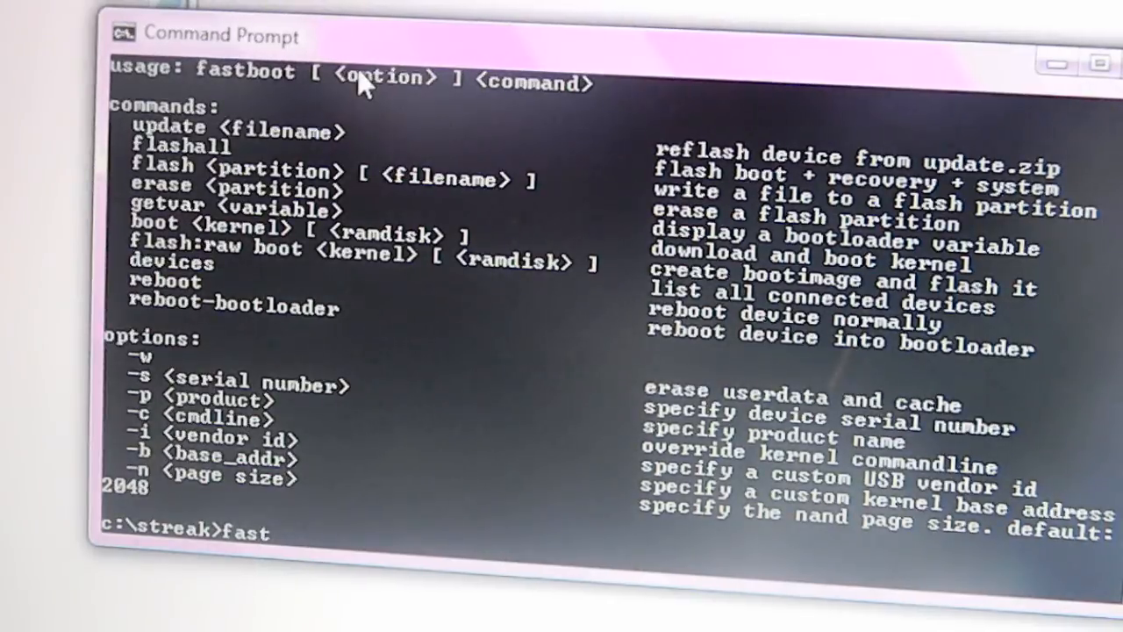
{"action": "type", "text": "boot"}
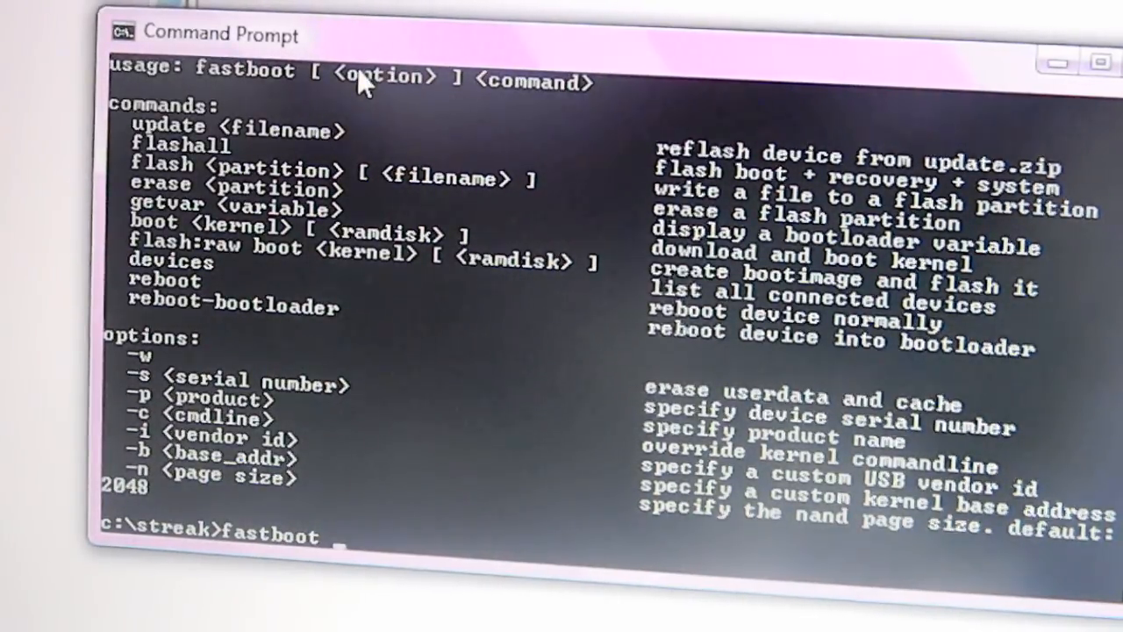
{"action": "type", "text": "-"}
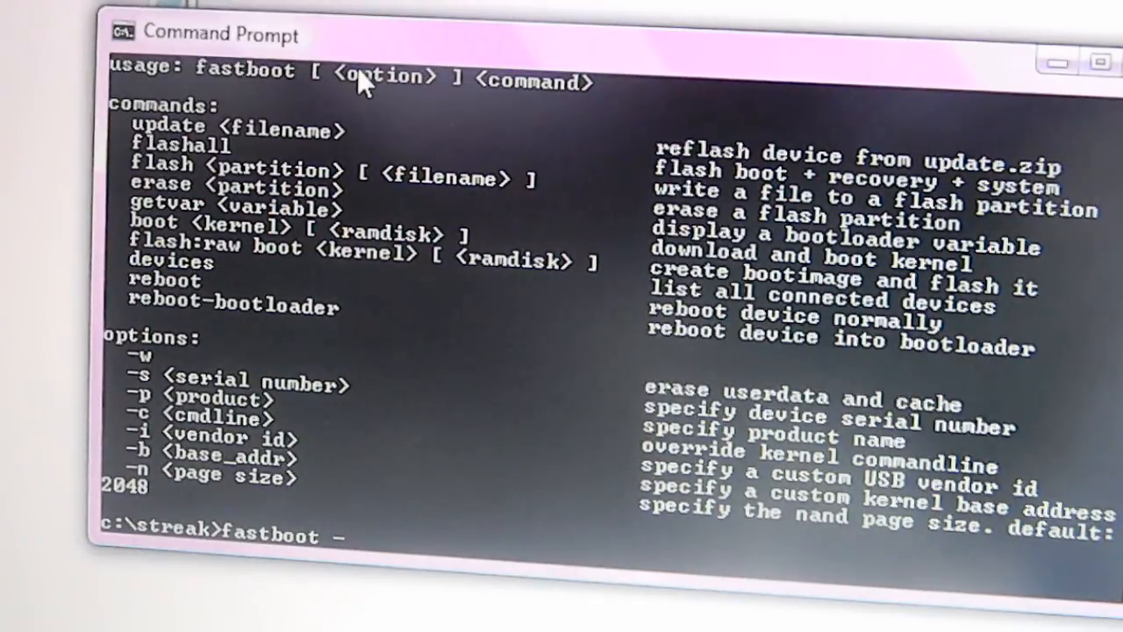
{"action": "type", "text": "-i"}
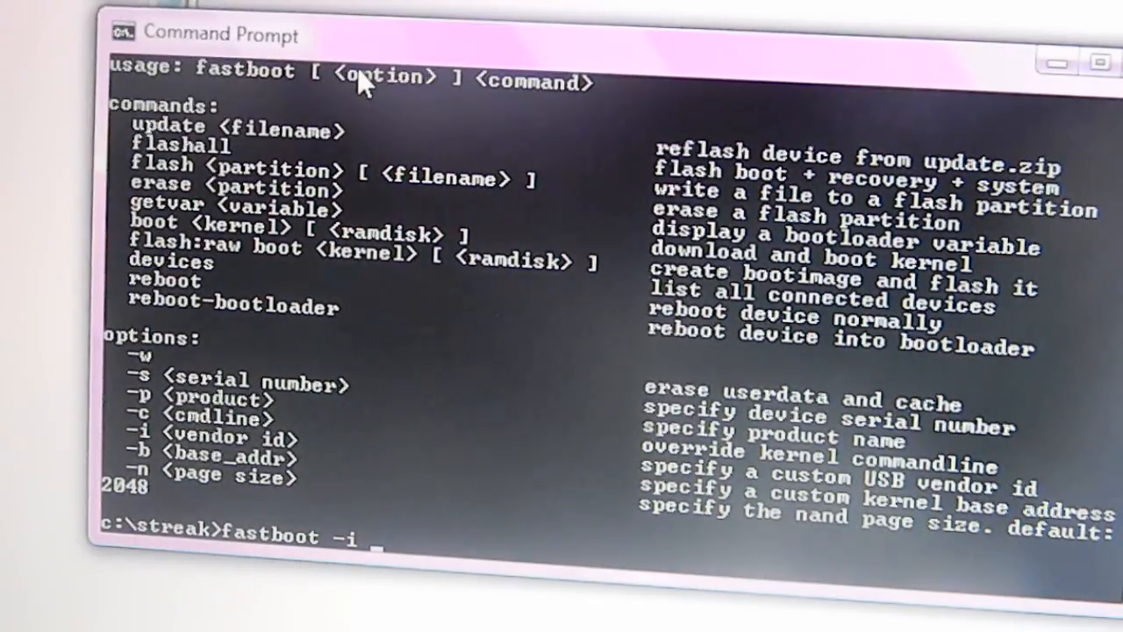
{"action": "type", "text": "0"}
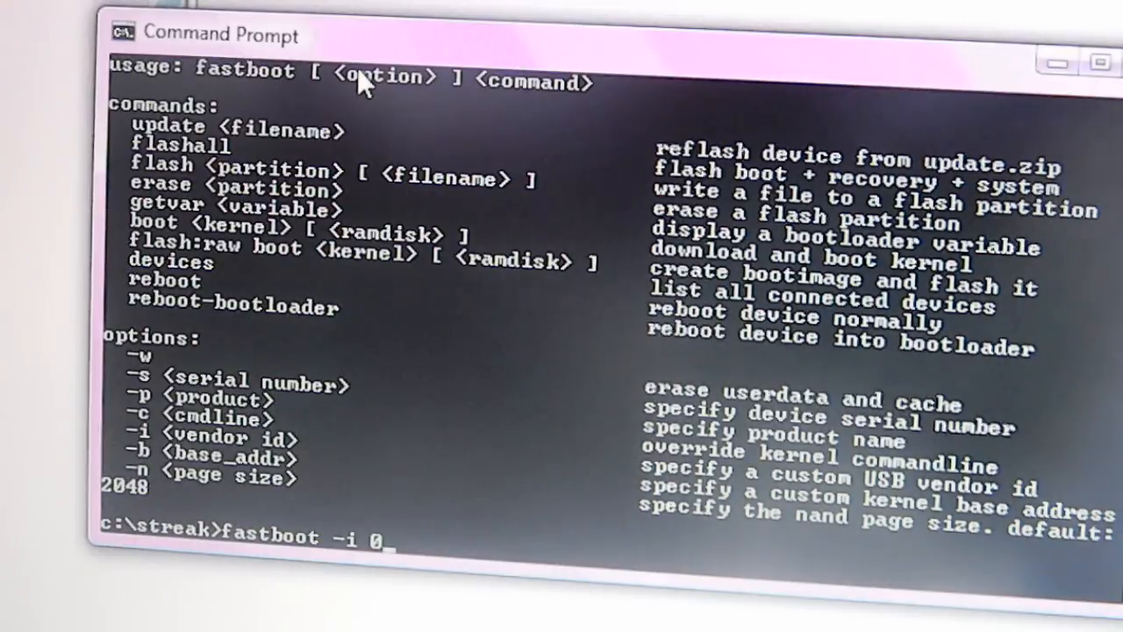
{"action": "type", "text": "x41"}
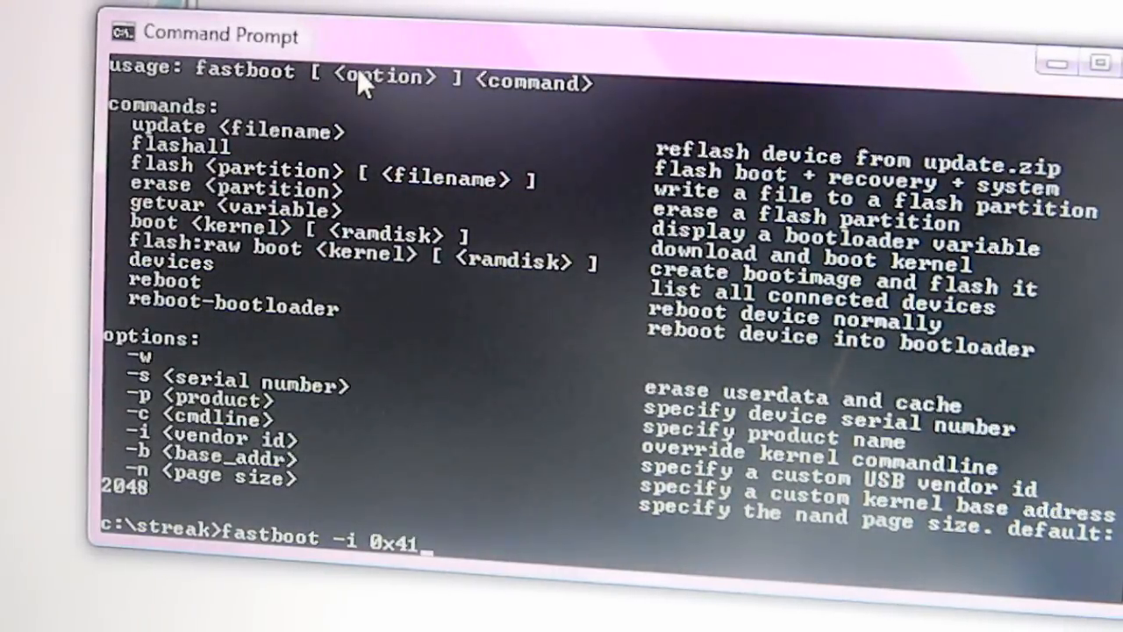
{"action": "type", "text": "3c flas"}
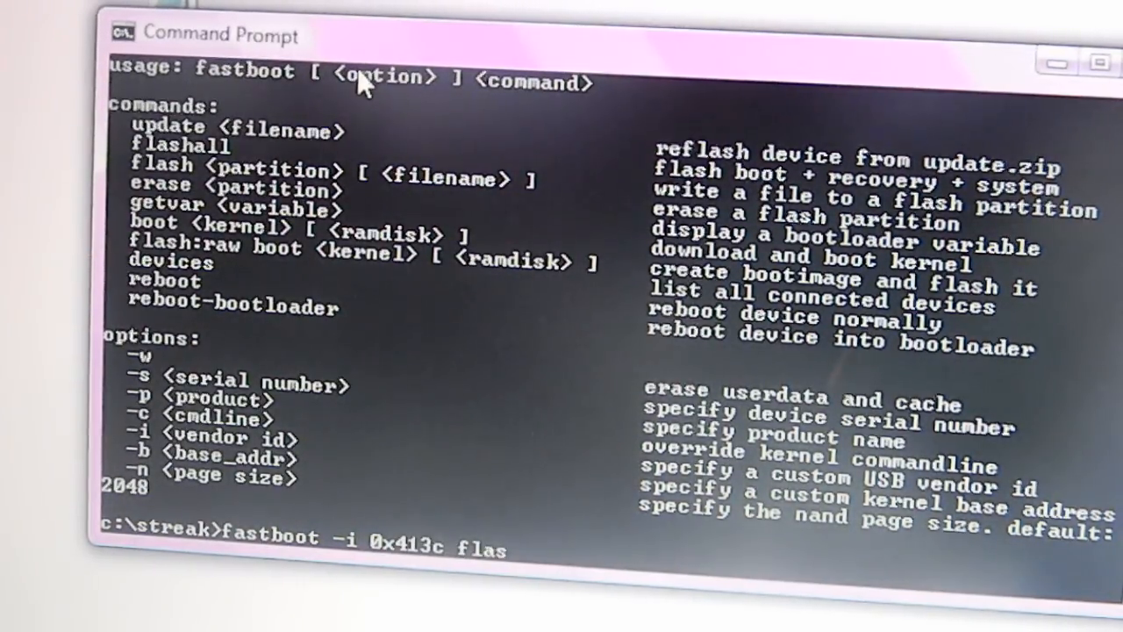
{"action": "type", "text": "h"}
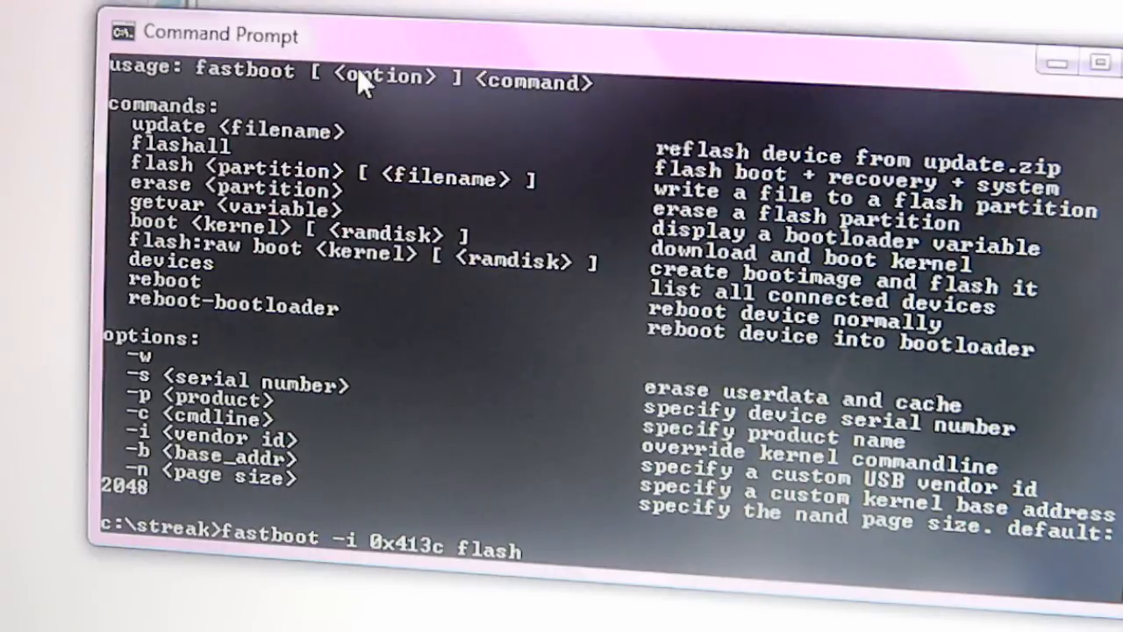
{"action": "type", "text": "dsp"}
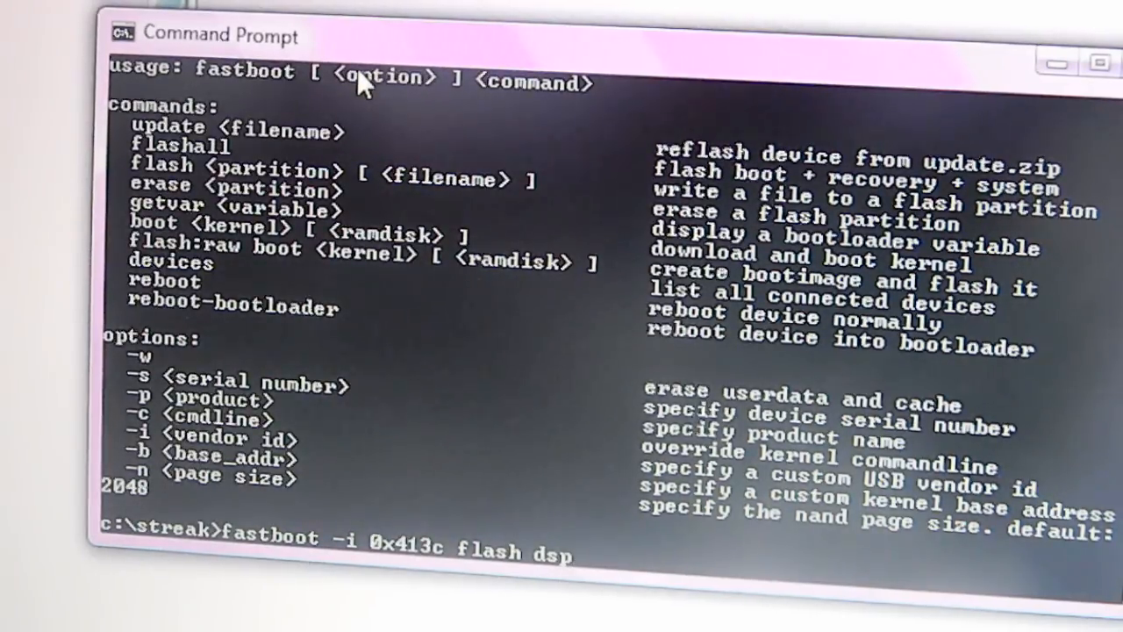
{"action": "type", "text": "1"}
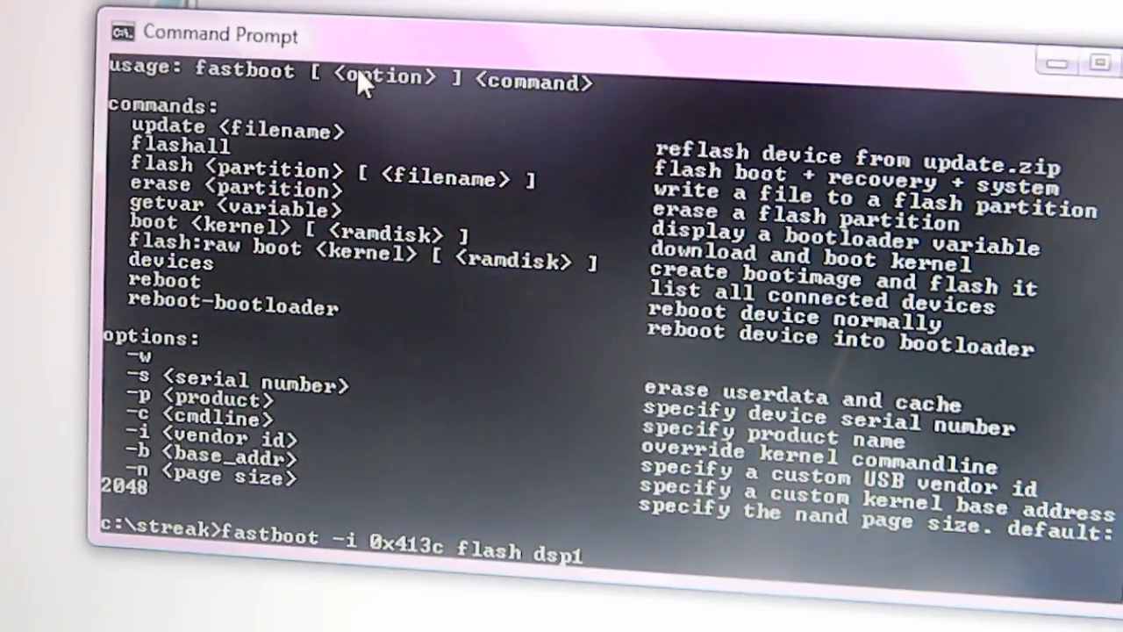
{"action": "type", "text": "dsp"}
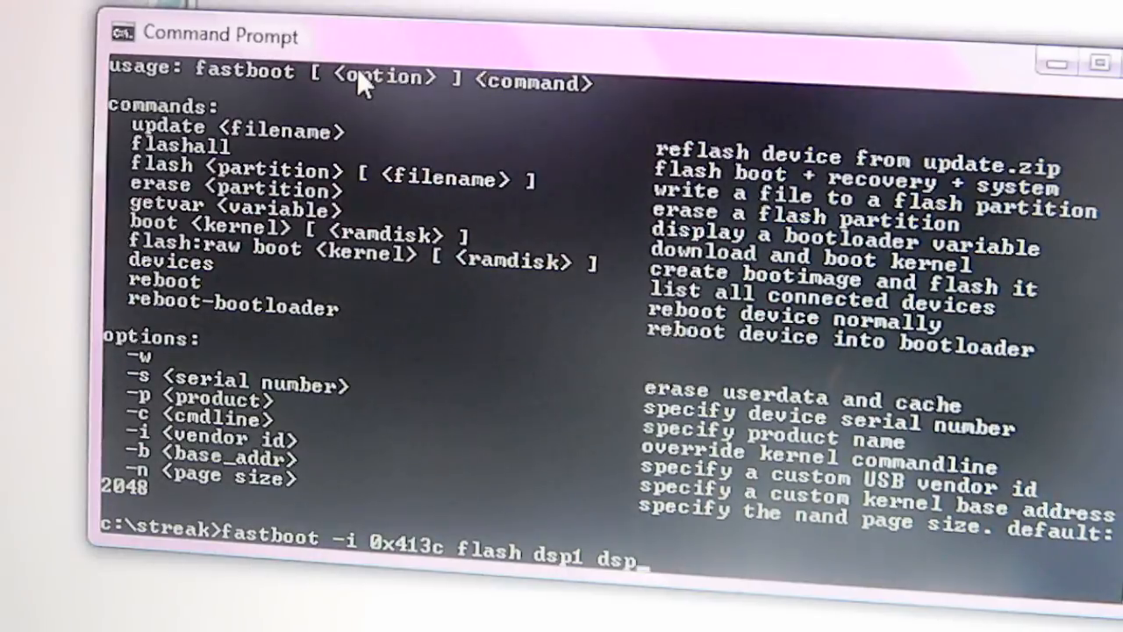
{"action": "type", "text": "1"}
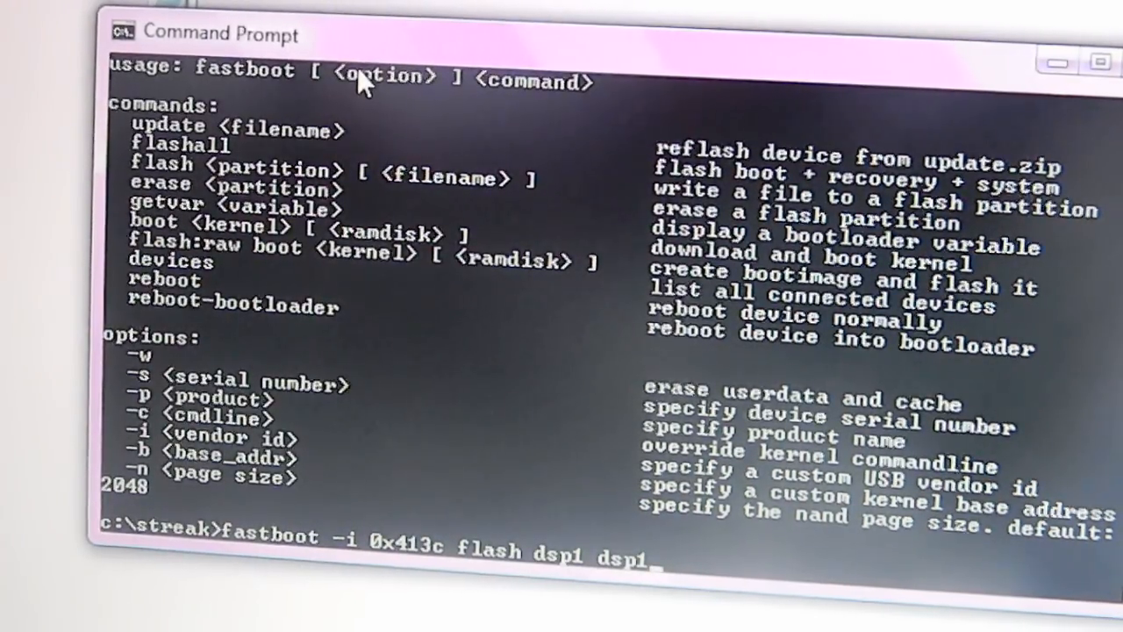
{"action": "type", "text": "."}
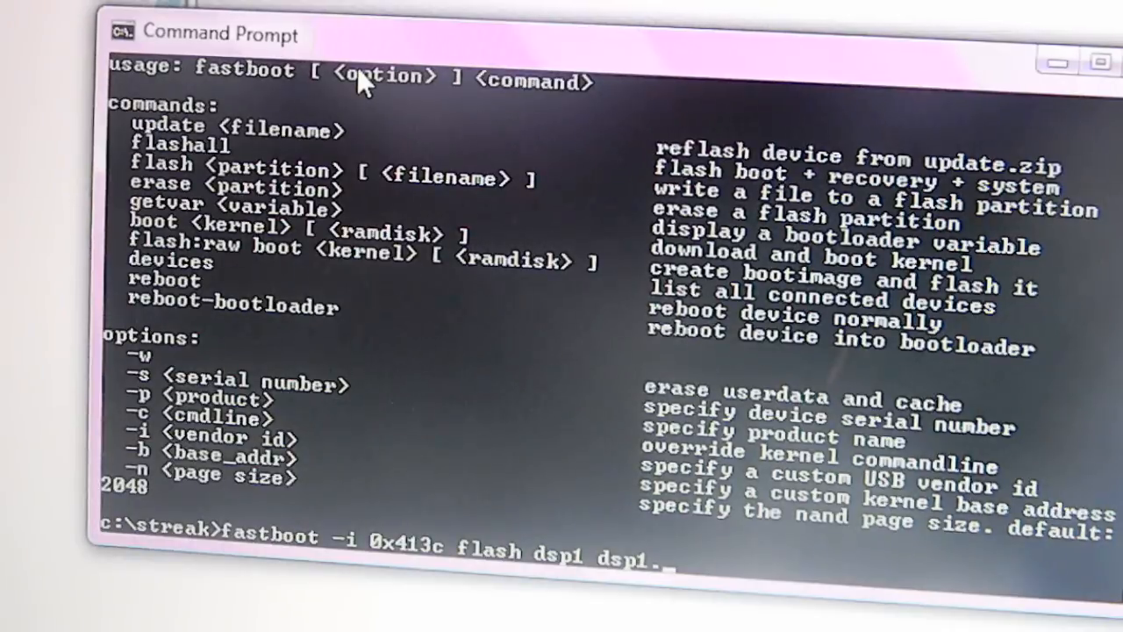
{"action": "type", "text": "mbn"}
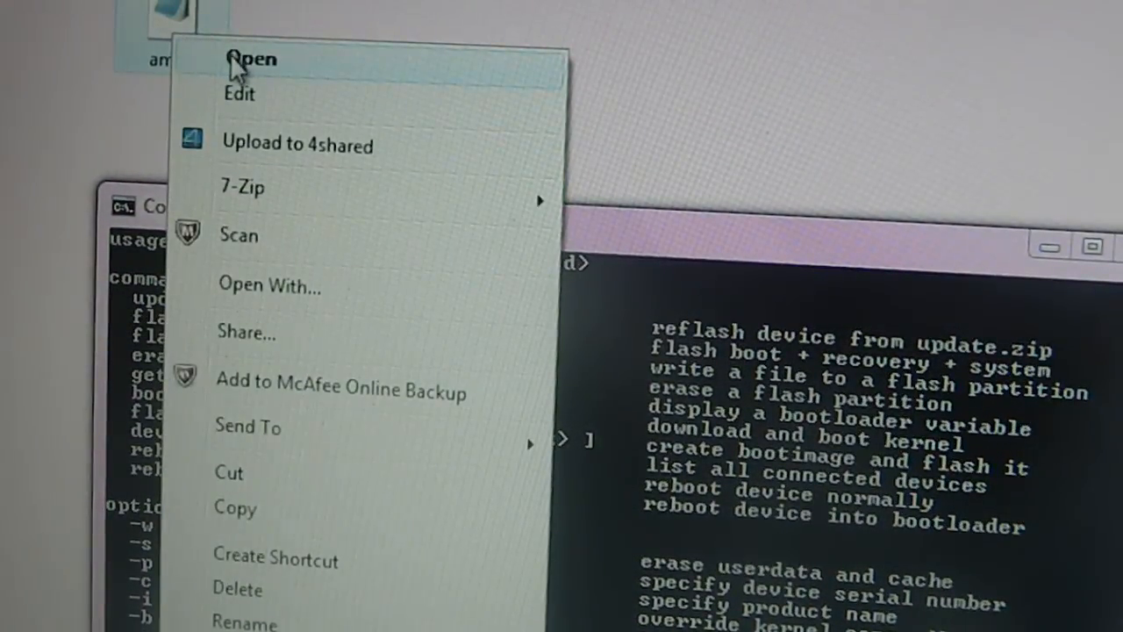
{"action": "mouse_move", "coordinate": [311, 259]}
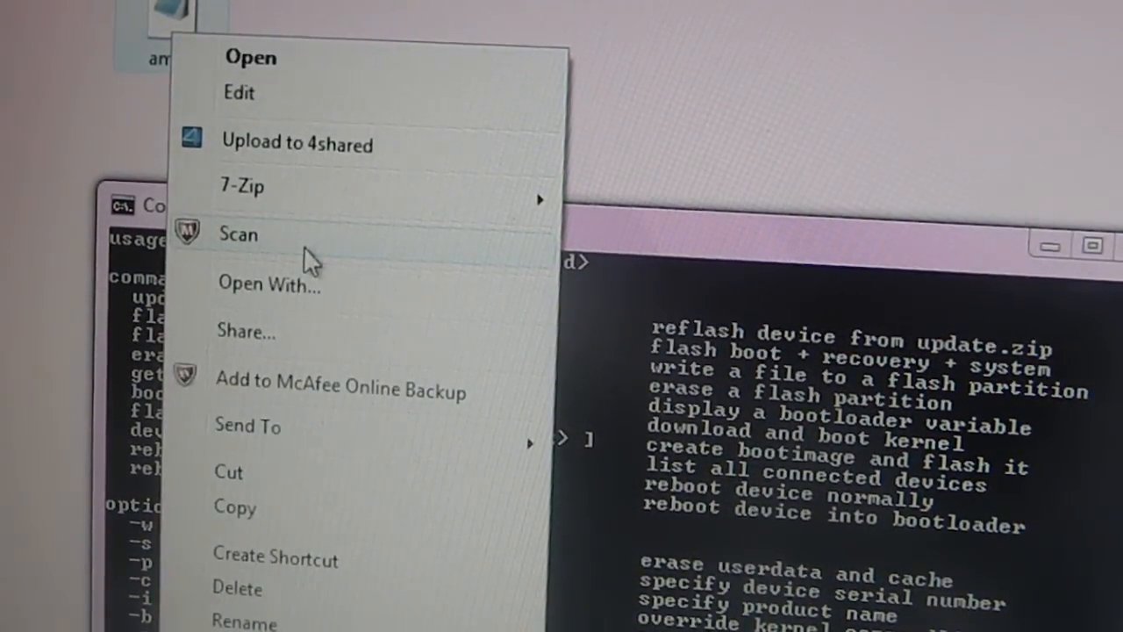
{"action": "mouse_move", "coordinate": [101, 26]}
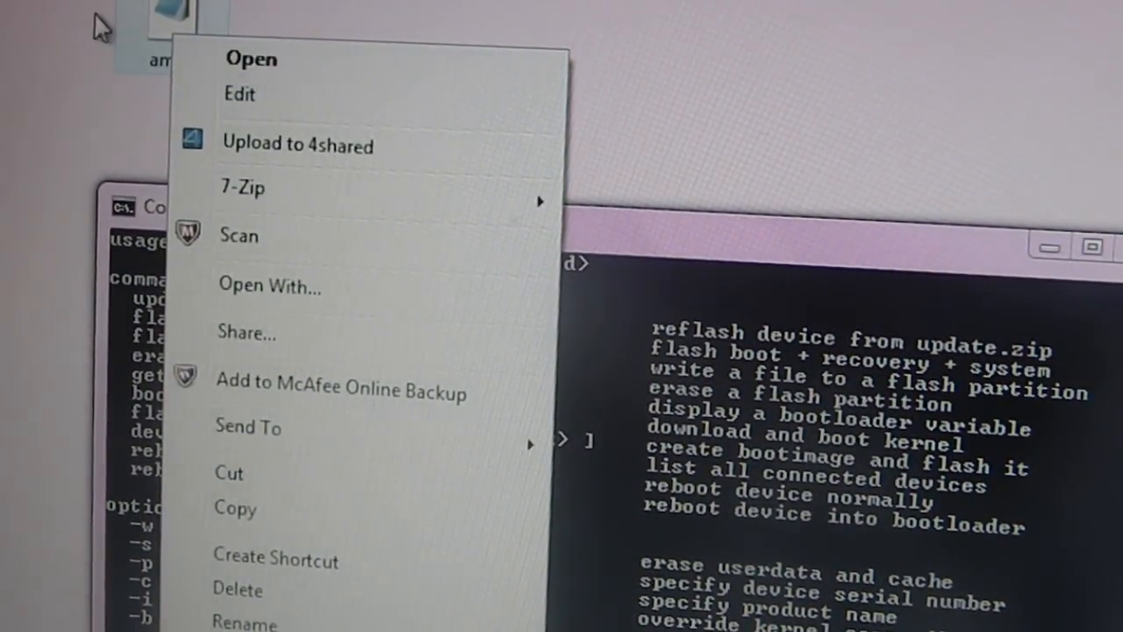
{"action": "mouse_move", "coordinate": [158, 14]}
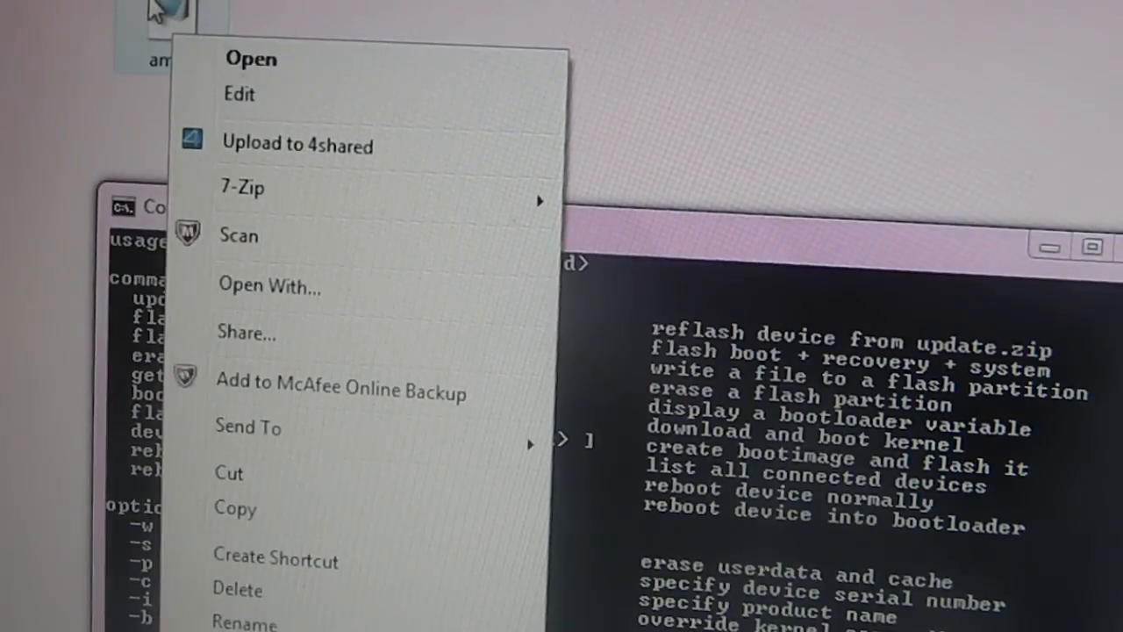
{"action": "mouse_move", "coordinate": [128, 37]}
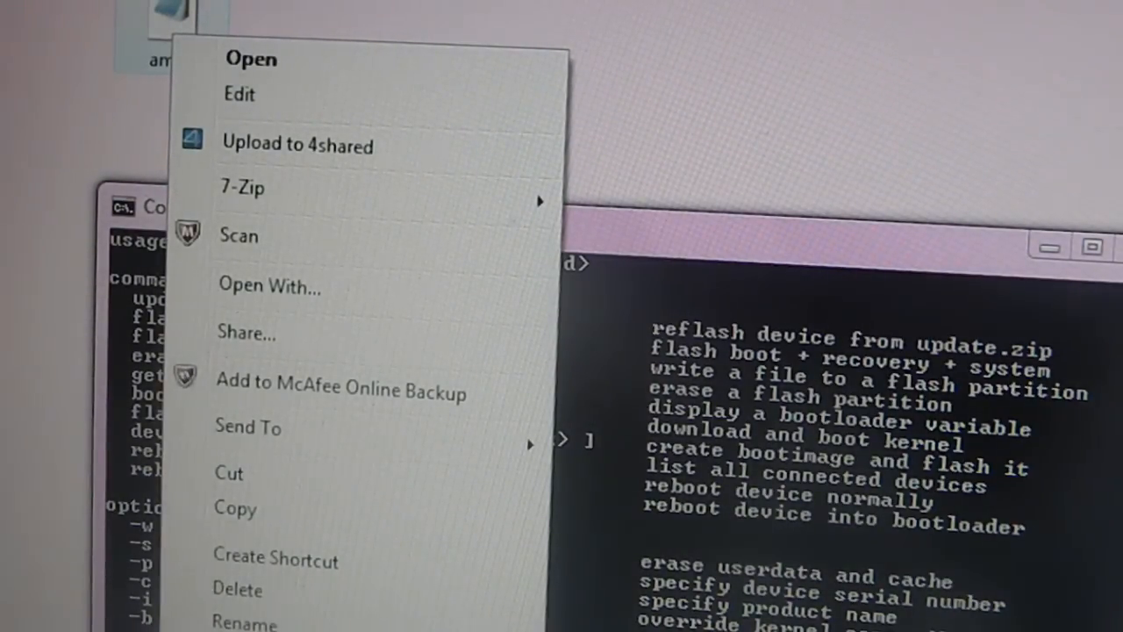
Bring the Explorer window with the amss firmware file above the command window
{"action": "left_click", "coordinate": [263, 623]}
{"action": "type", "text": "fastboot -i 0x413c flash amss amss.mbn"}
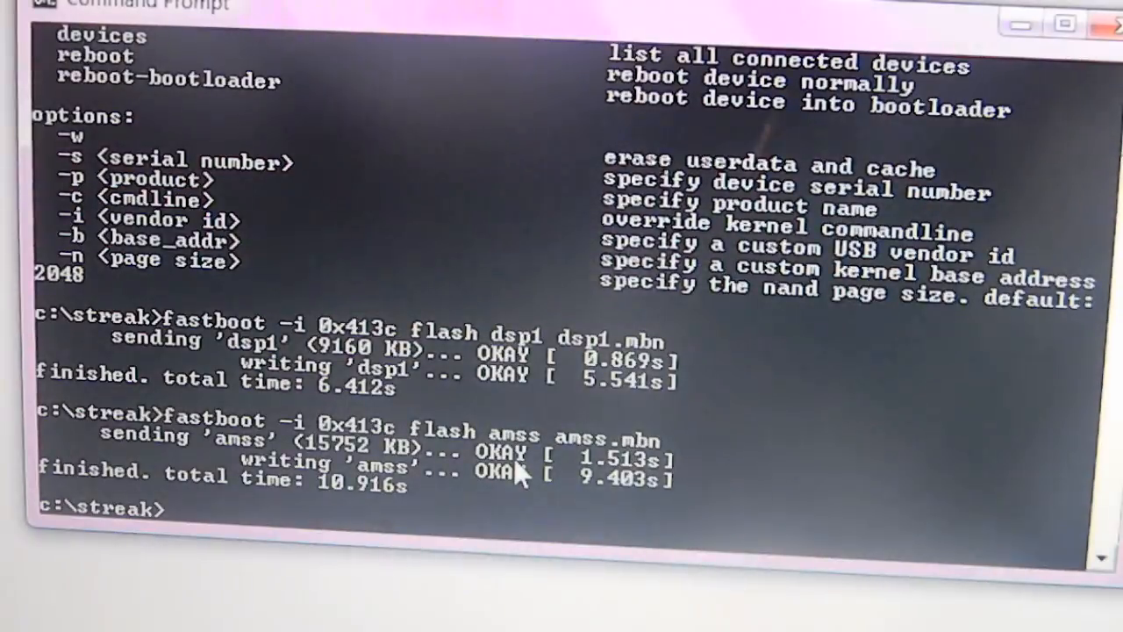
{"action": "mouse_move", "coordinate": [1009, 250]}
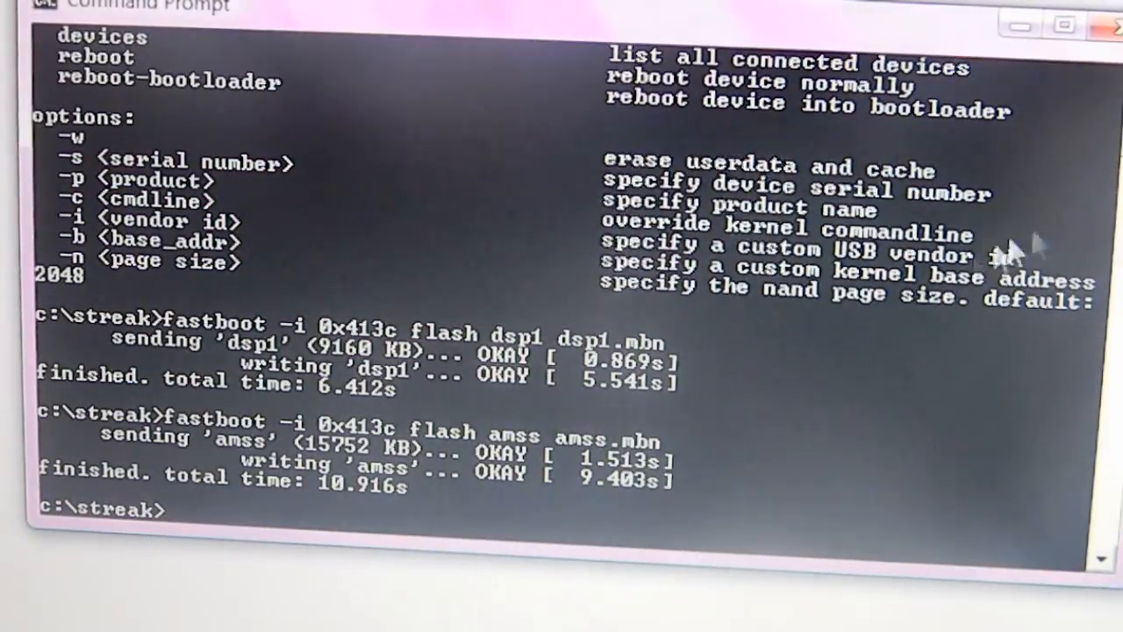